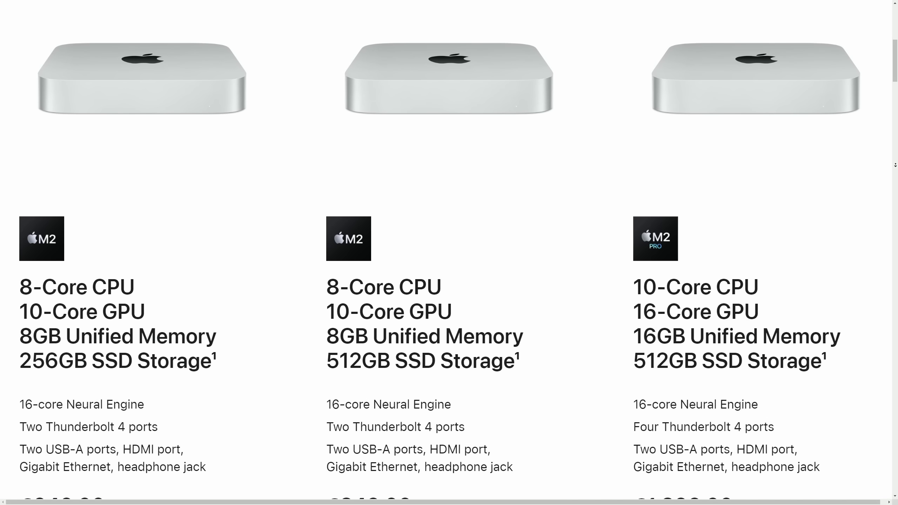
# Scroll the Mac mini M2 buy page down to the UK prices and 36-month finance options
pyautogui.scroll(-3)
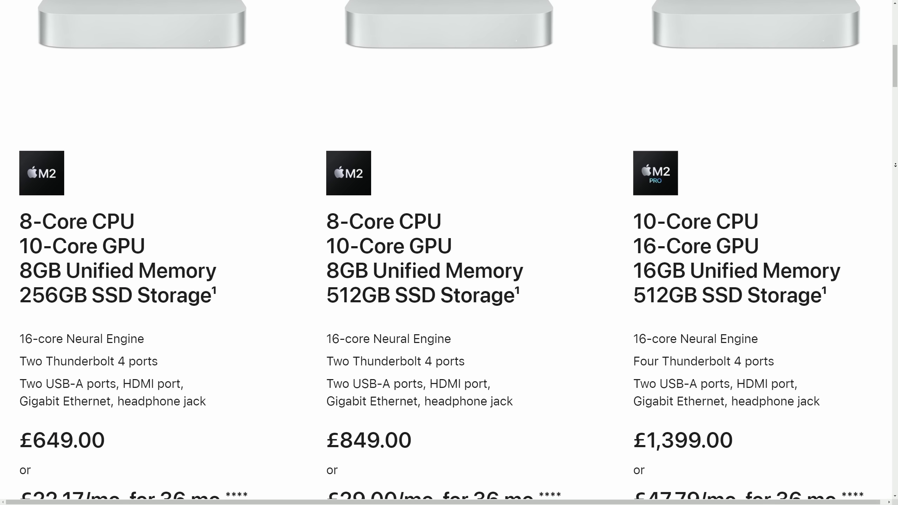
pyautogui.scroll(-3)
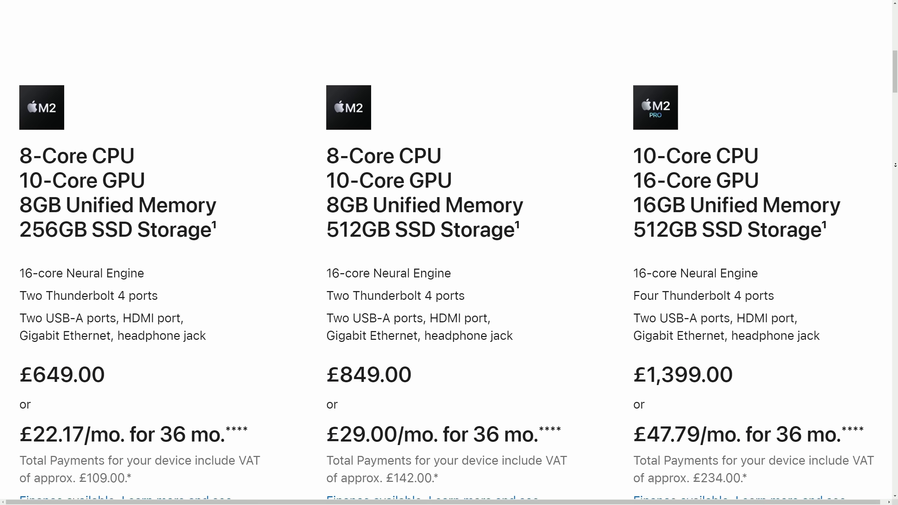
pyautogui.scroll(-3)
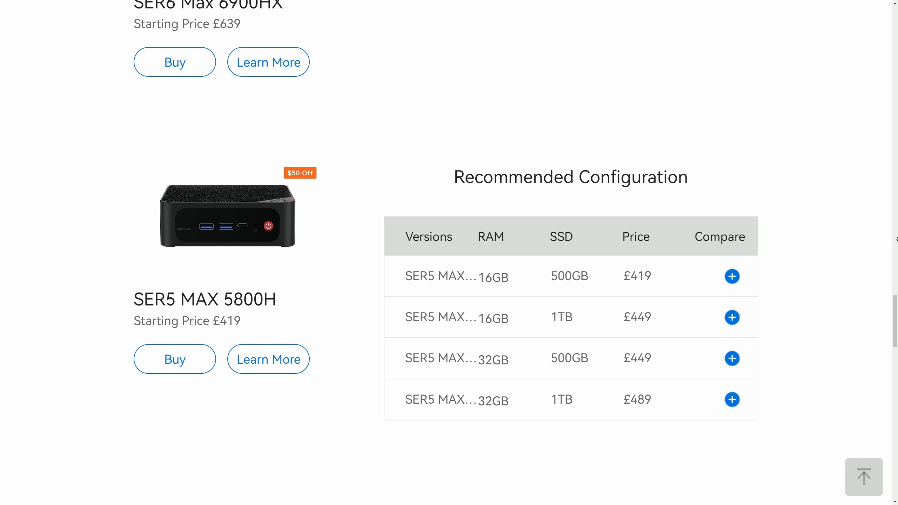
# Scroll the Beelink list up from SER5 MAX to the SER7 7840HS and SER6 Max 6900HX price tables
pyautogui.scroll(3)
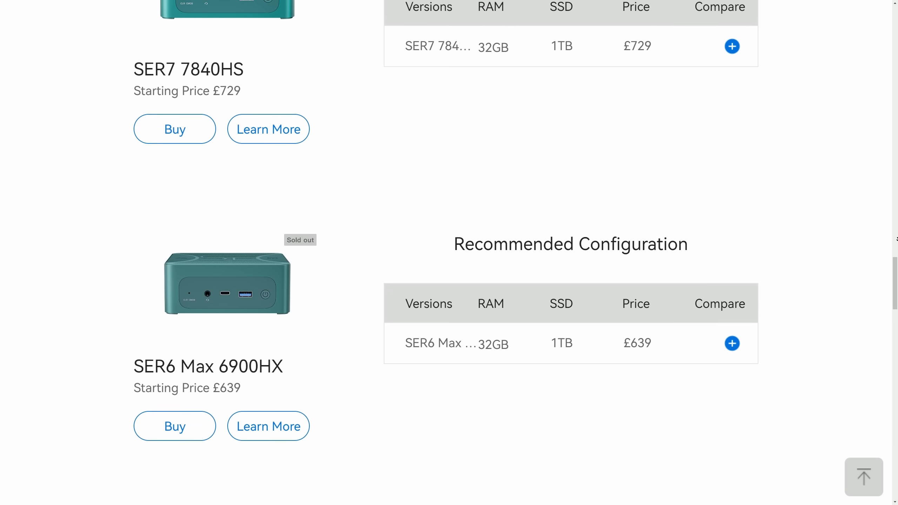
pyautogui.scroll(3)
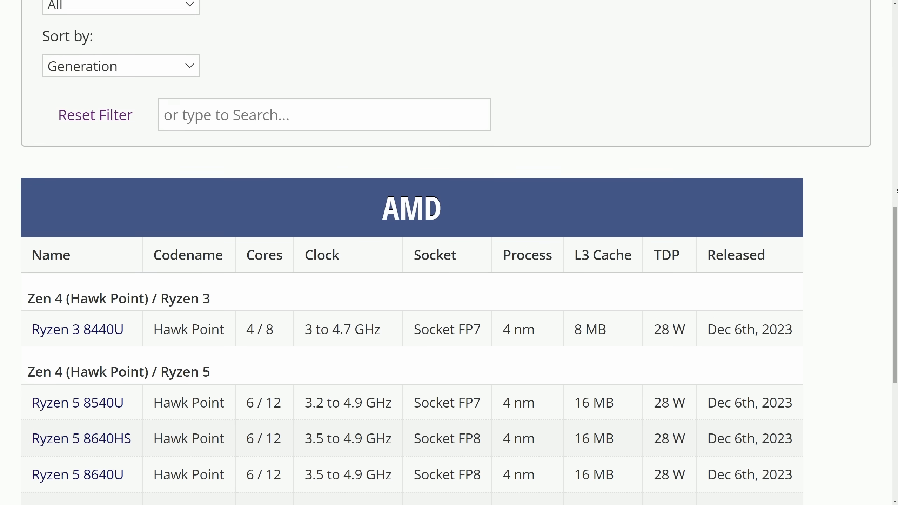
# Scroll the AMD processor table down to the Ryzen 5 and Ryzen 7 Hawk Point rows
pyautogui.scroll(-3)
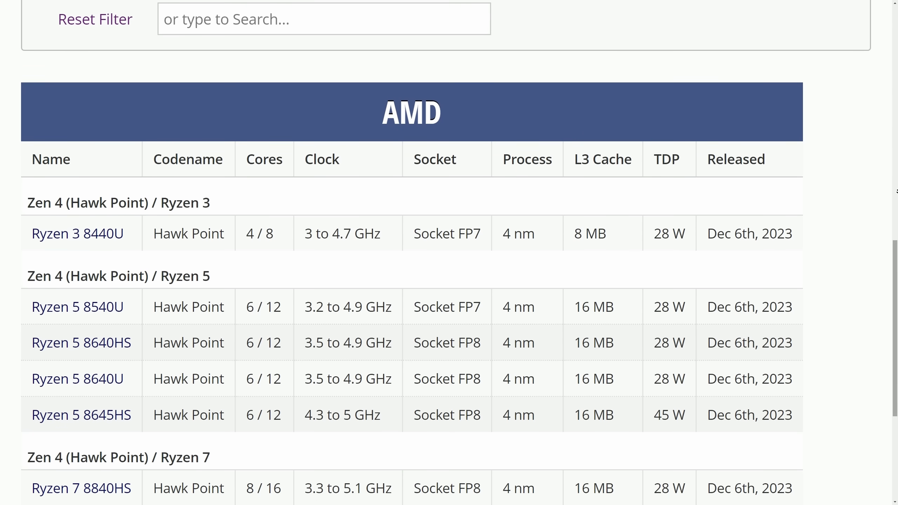
pyautogui.scroll(-3)
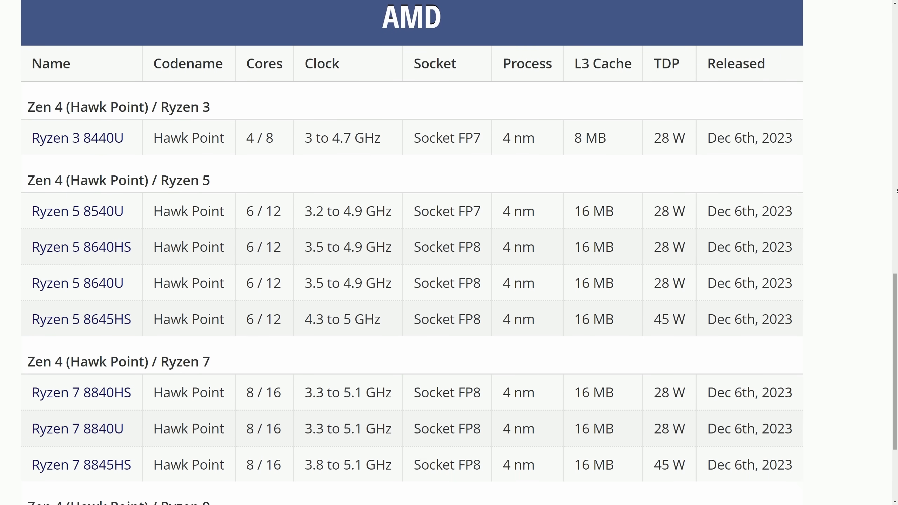
pyautogui.scroll(-3)
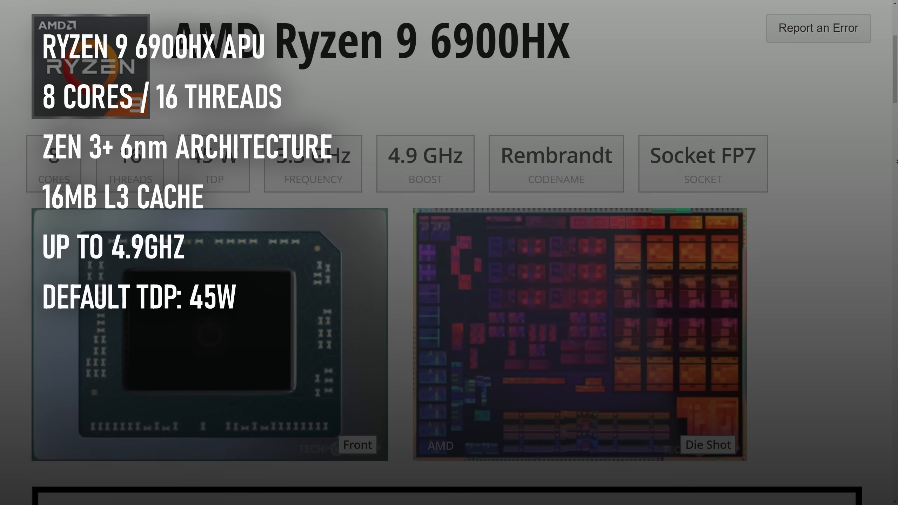
# Scroll past the 6900HX chipset diagram and description to reach the Radeon 680M GPU page
pyautogui.scroll(-3)
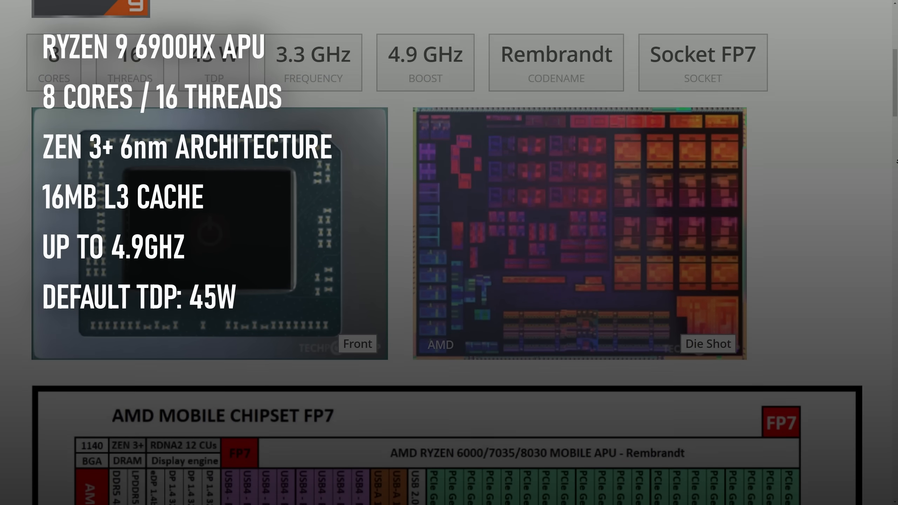
pyautogui.scroll(-3)
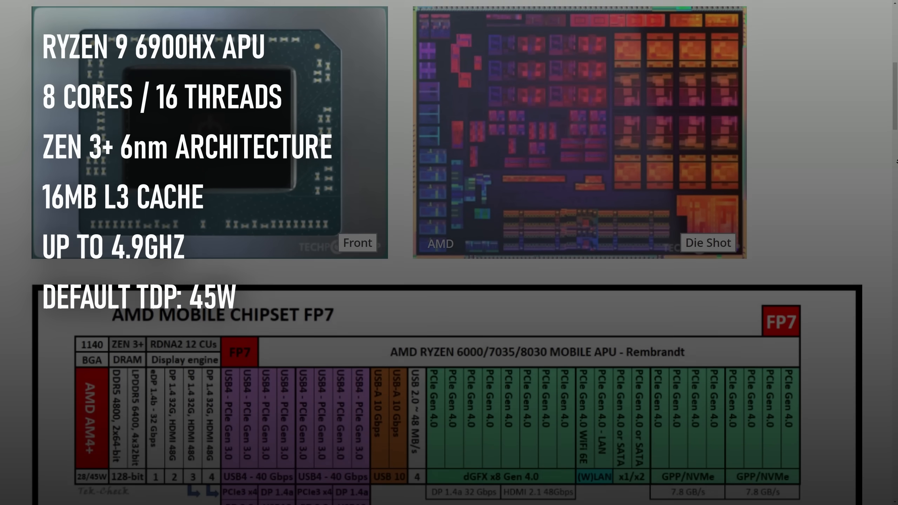
pyautogui.scroll(-3)
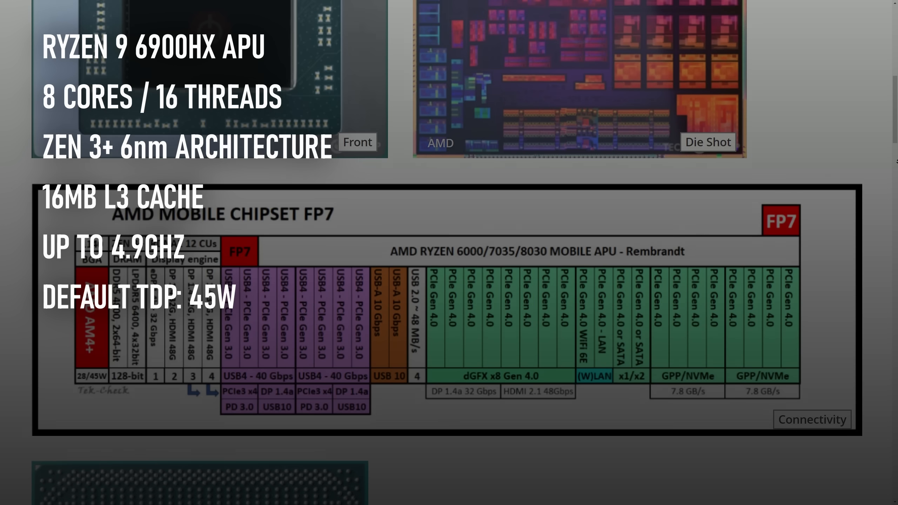
pyautogui.scroll(-3)
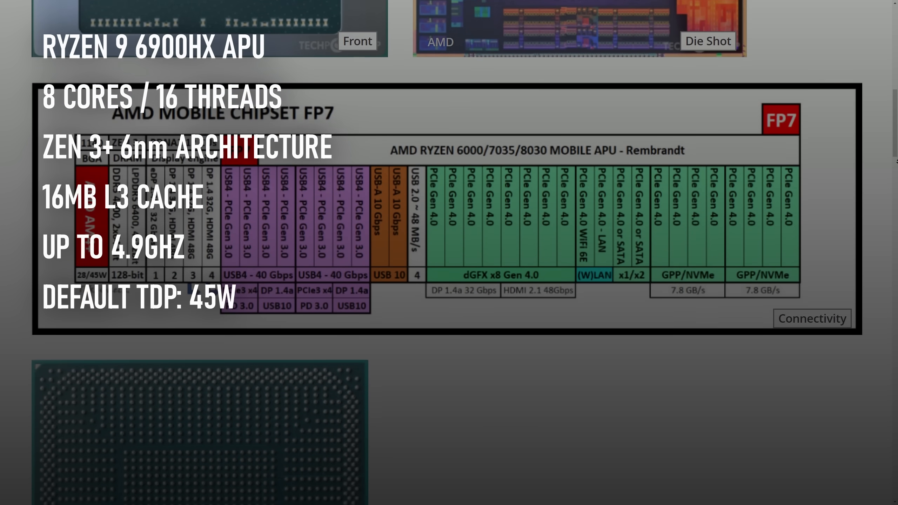
pyautogui.scroll(-3)
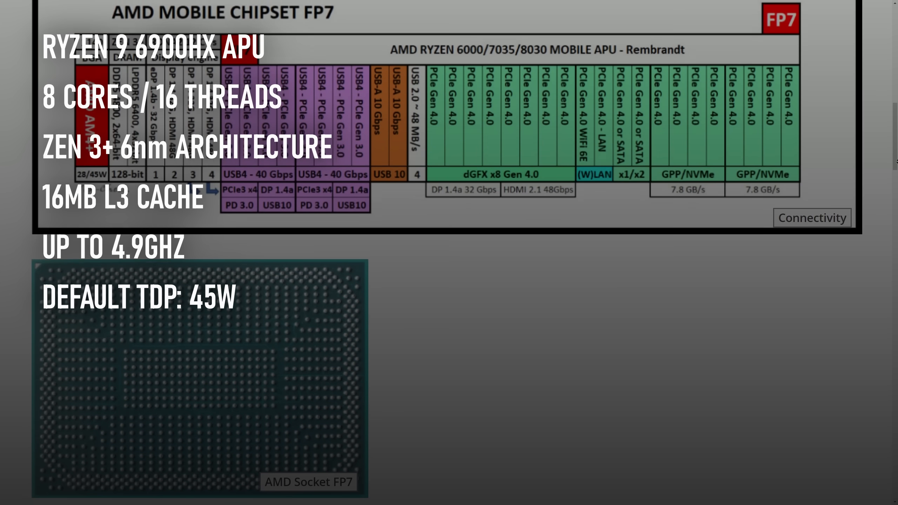
pyautogui.scroll(-3)
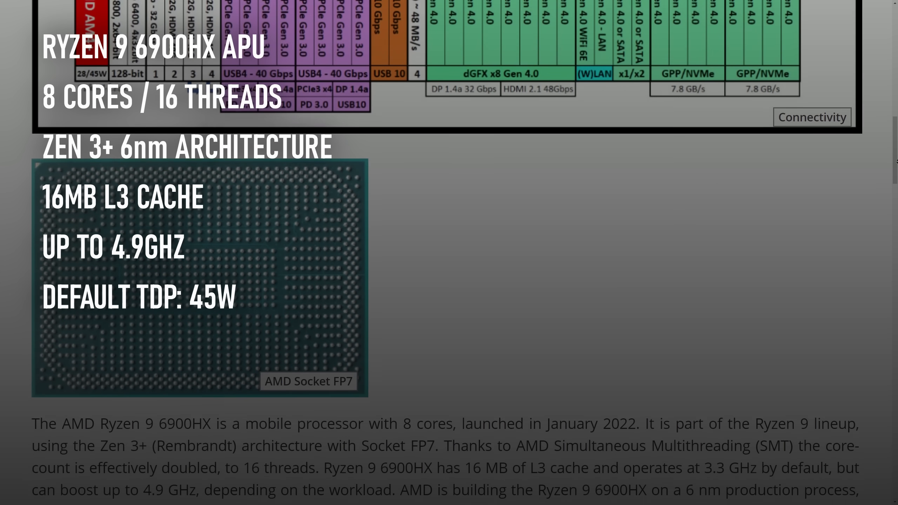
pyautogui.scroll(-3)
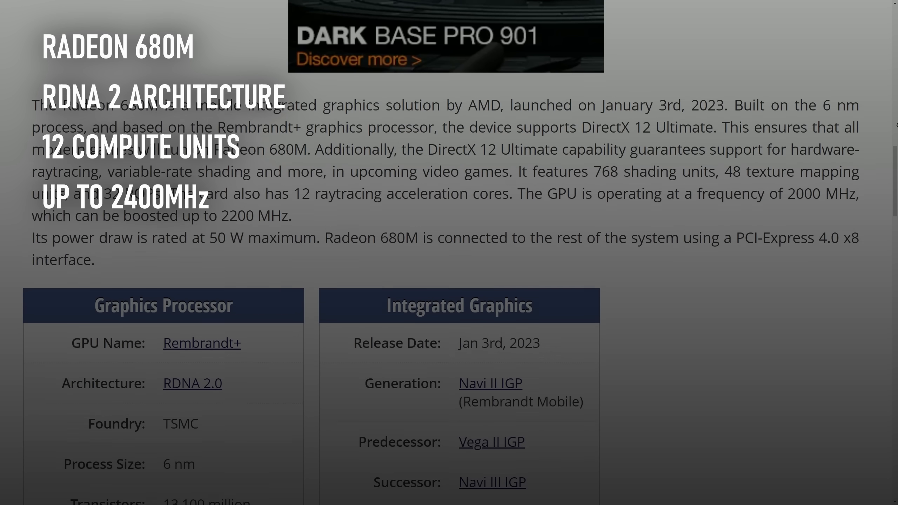
# Scroll the Radeon 680M page to its Graphics Processor, Integrated Graphics and Relative Performance sections
pyautogui.scroll(-3)
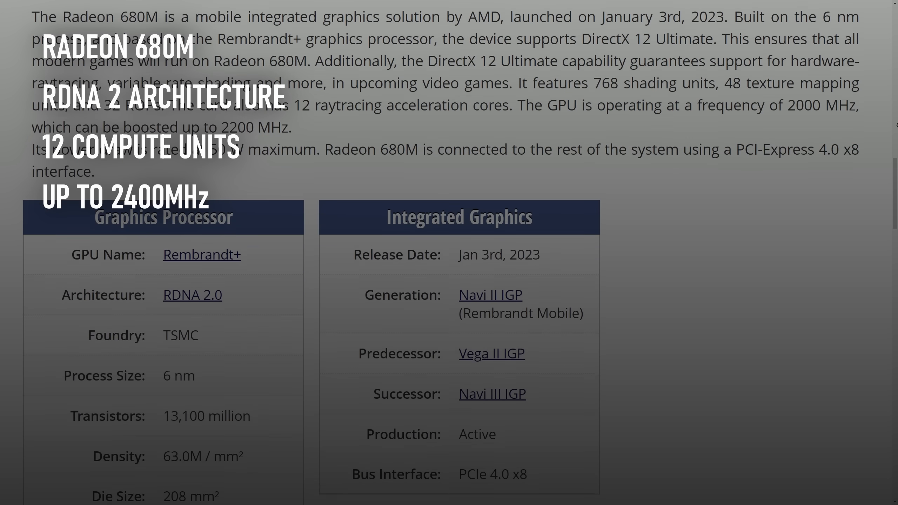
pyautogui.scroll(-3)
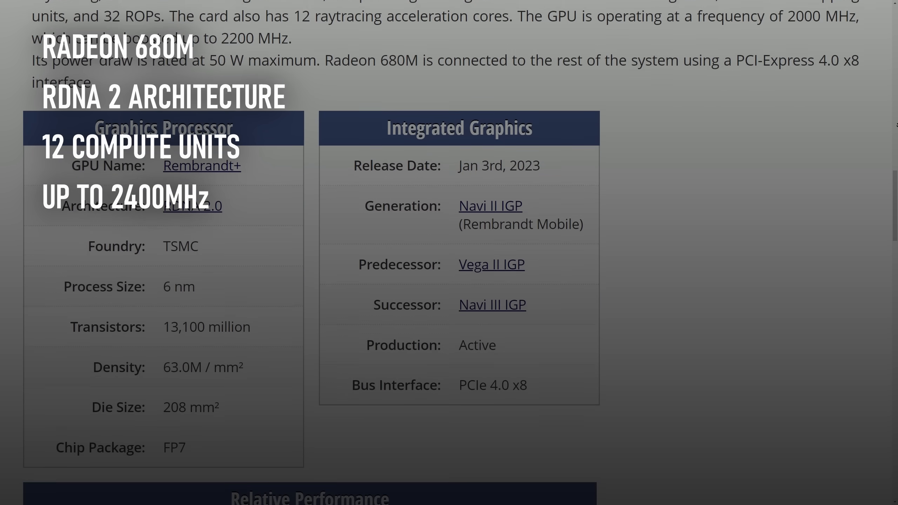
pyautogui.scroll(-3)
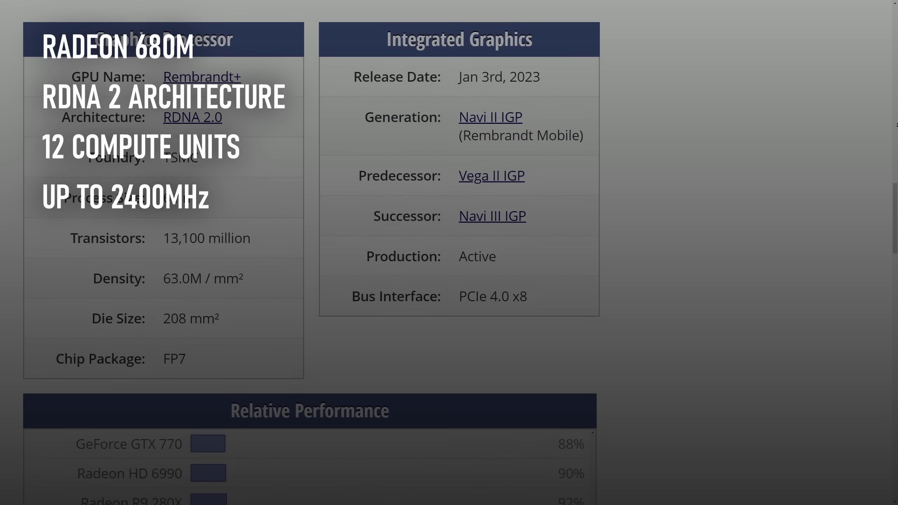
pyautogui.scroll(-3)
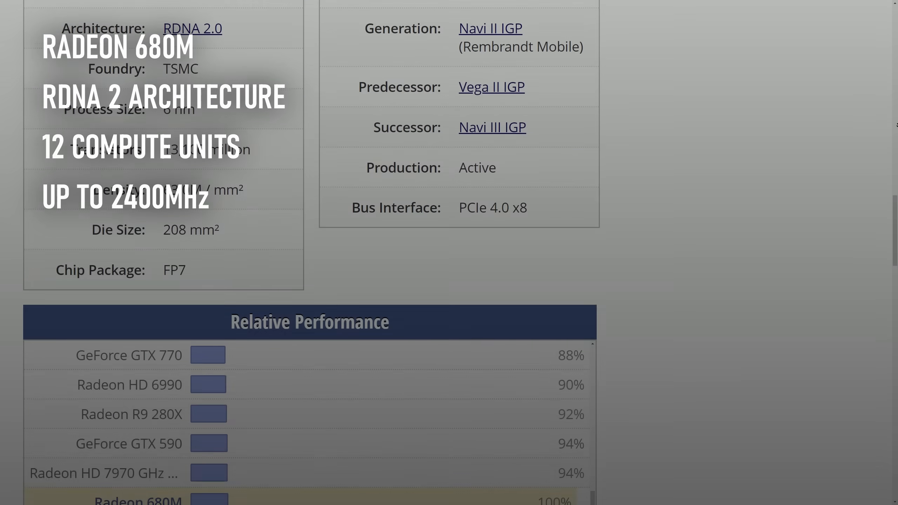
pyautogui.scroll(3)
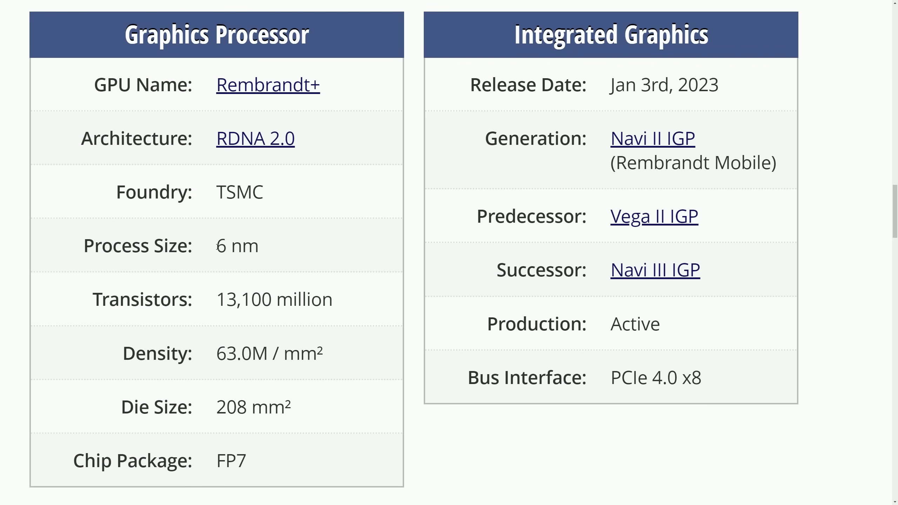
pyautogui.doubleClick(235, 245)
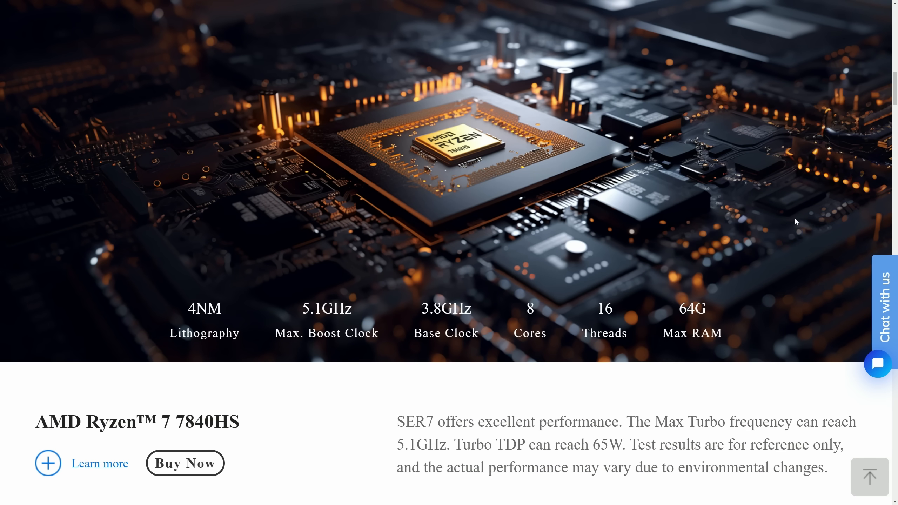
# Scroll the Beelink SER7 page to the Ryzen 7 7840HS section and Reasons For Recommendation
pyautogui.scroll(-3)
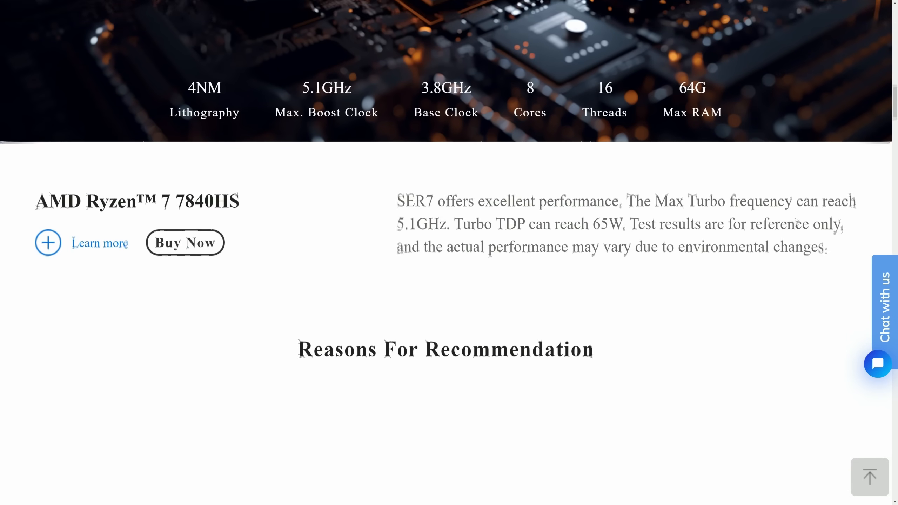
pyautogui.scroll(-3)
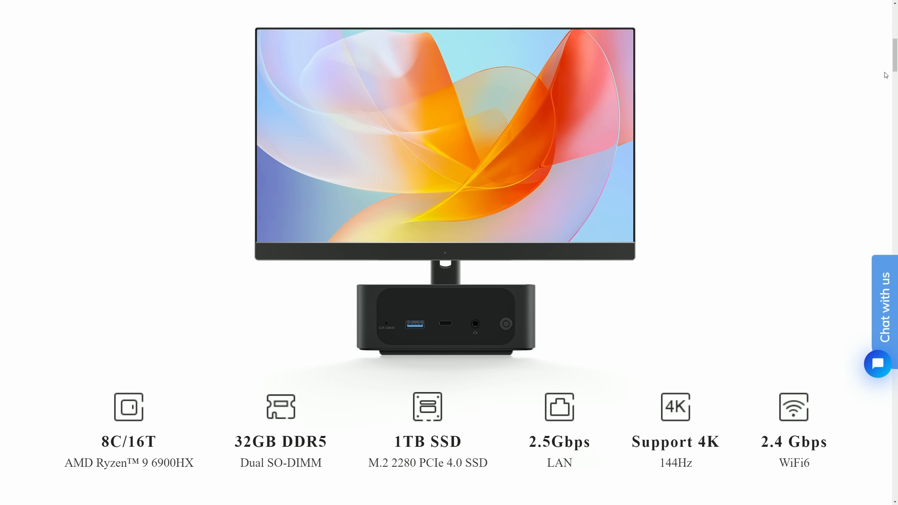
# Scroll past the SER6 6900HX and Radeon 680M sections to the SER7 7840HS Specifications block
pyautogui.scroll(-3)
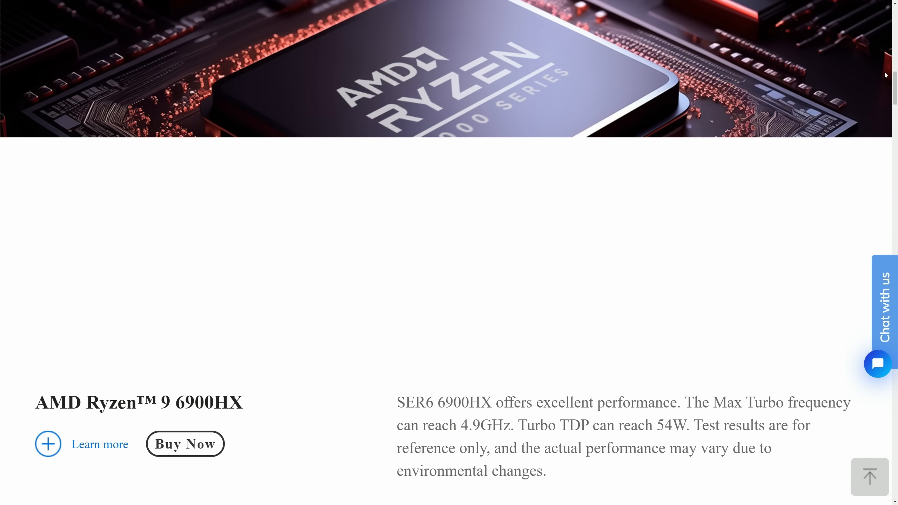
pyautogui.scroll(-3)
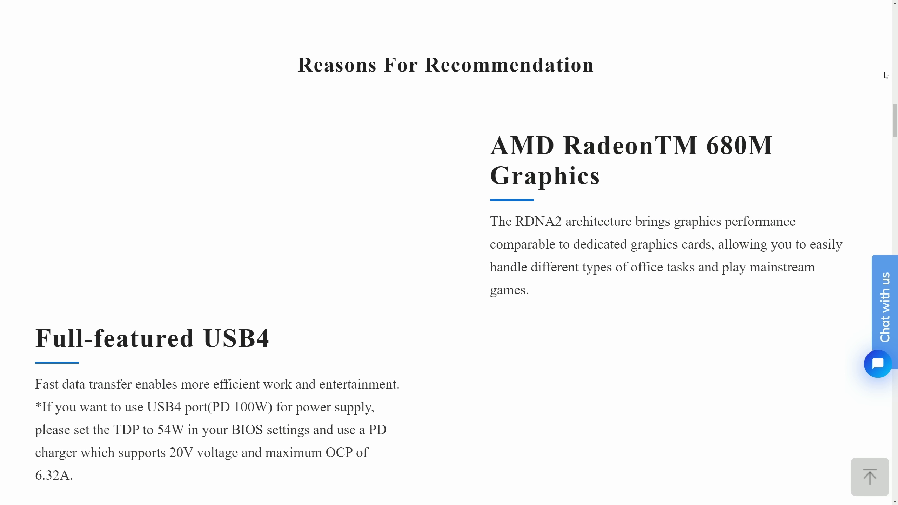
pyautogui.scroll(3)
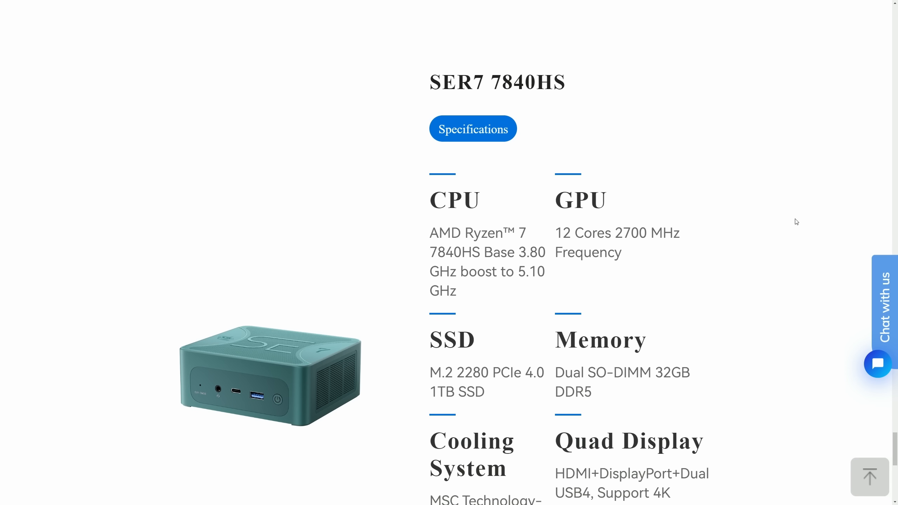
pyautogui.click(471, 128)
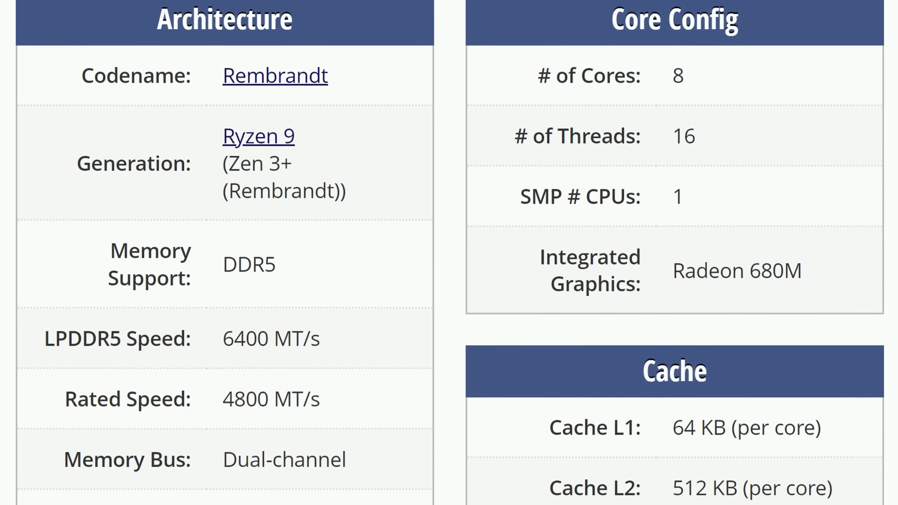
# Scroll the Ryzen 9 6900HX page to its Architecture, Core Config and Cache tables
pyautogui.scroll(-3)
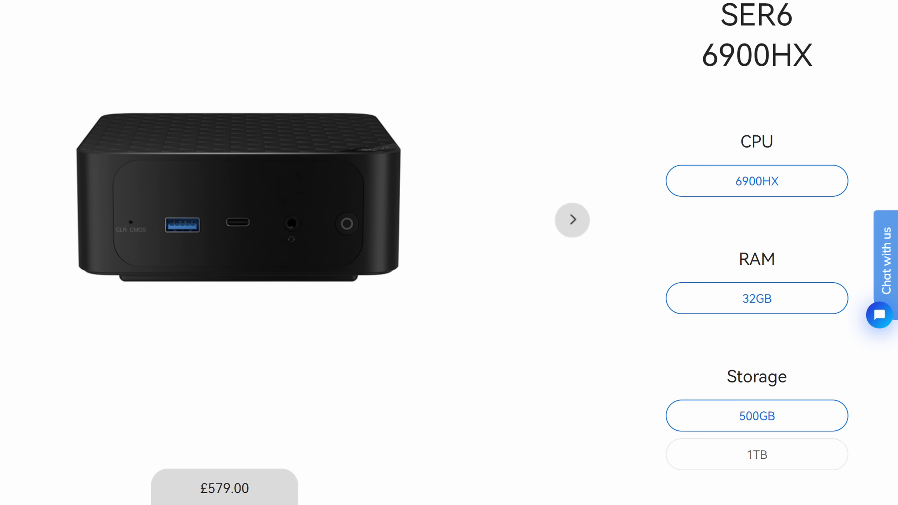
# Select 1TB storage for the SER6 6900HX, raising the price to £619.00
pyautogui.click(756, 454)
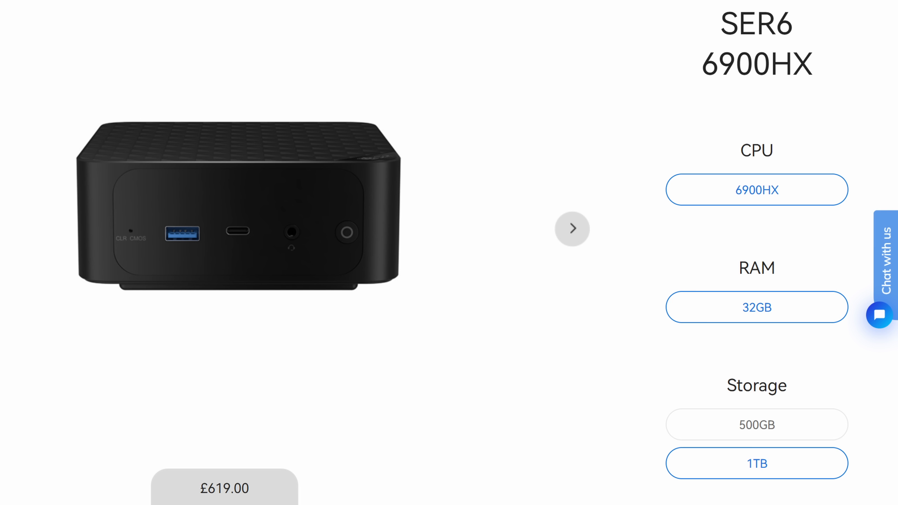
pyautogui.scroll(-3)
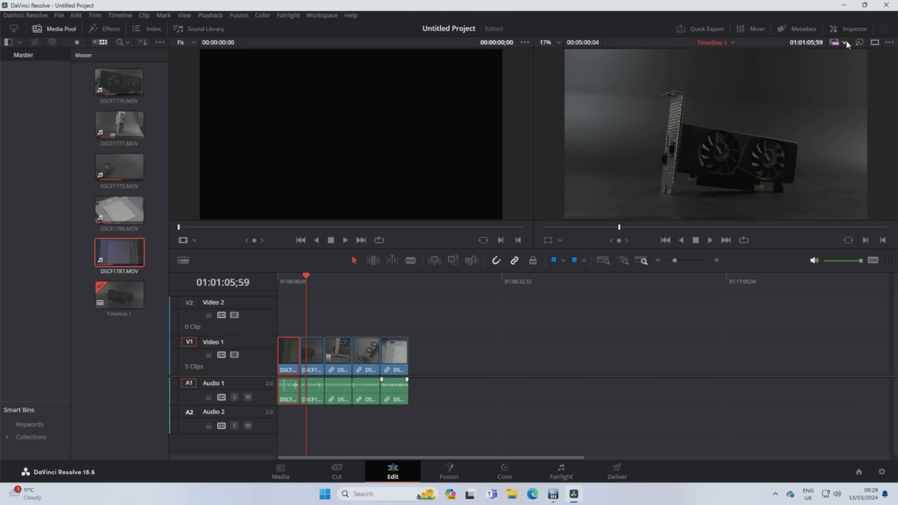
# Move the playhead back and play the graphics card footage in the timeline viewer
pyautogui.click(845, 42)
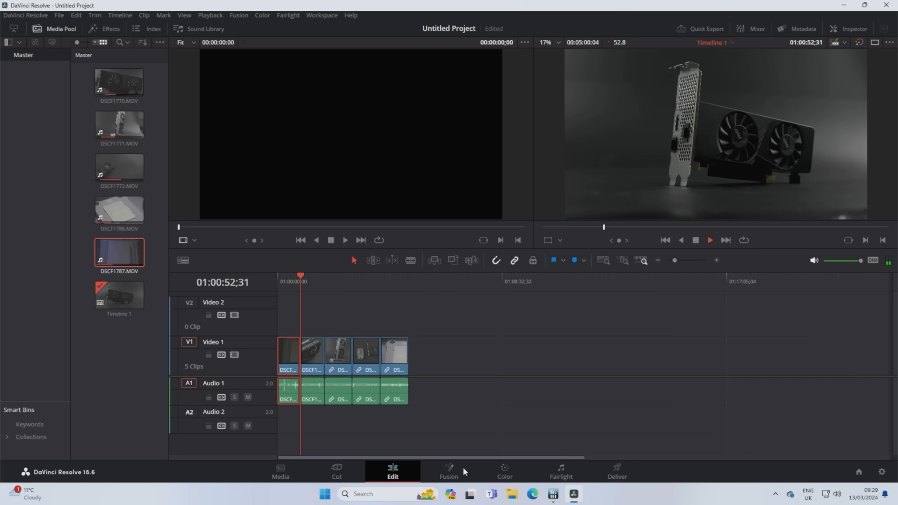
pyautogui.press('space')
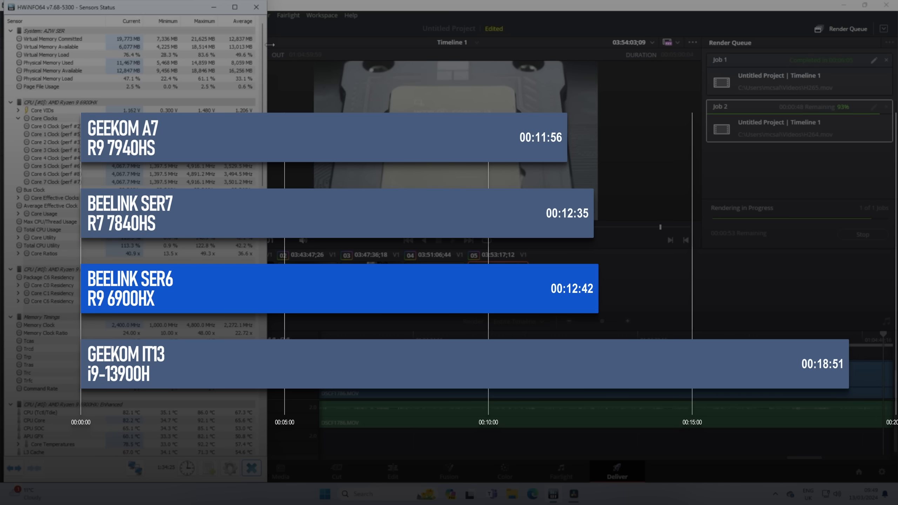
pyautogui.click(573, 493)
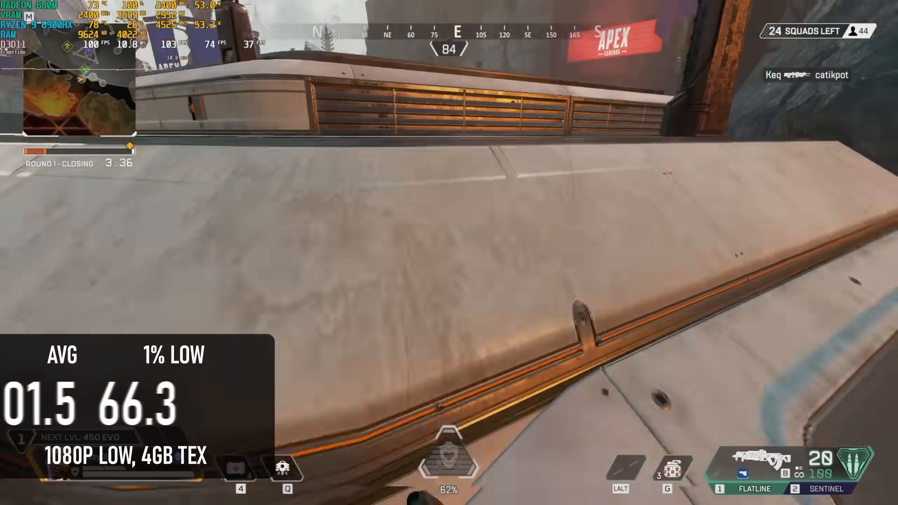
pyautogui.moveTo(449, 253)
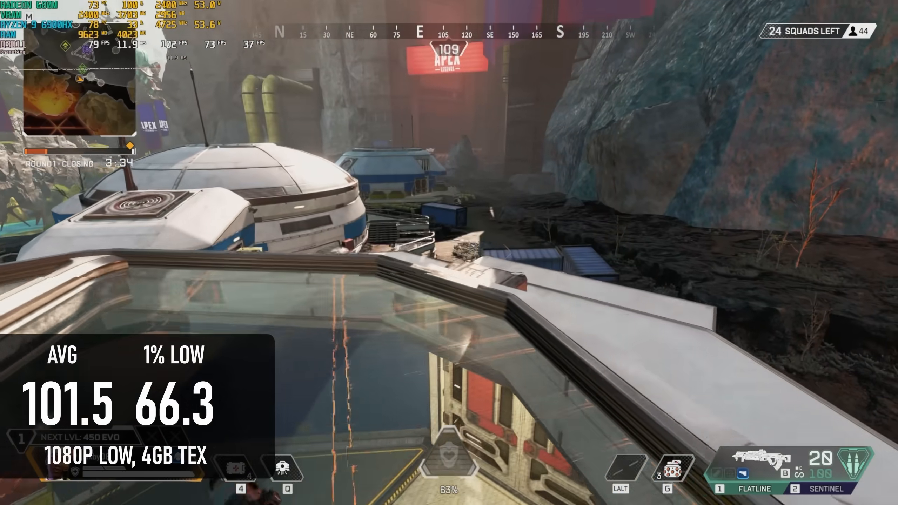
pyautogui.moveTo(448, 252)
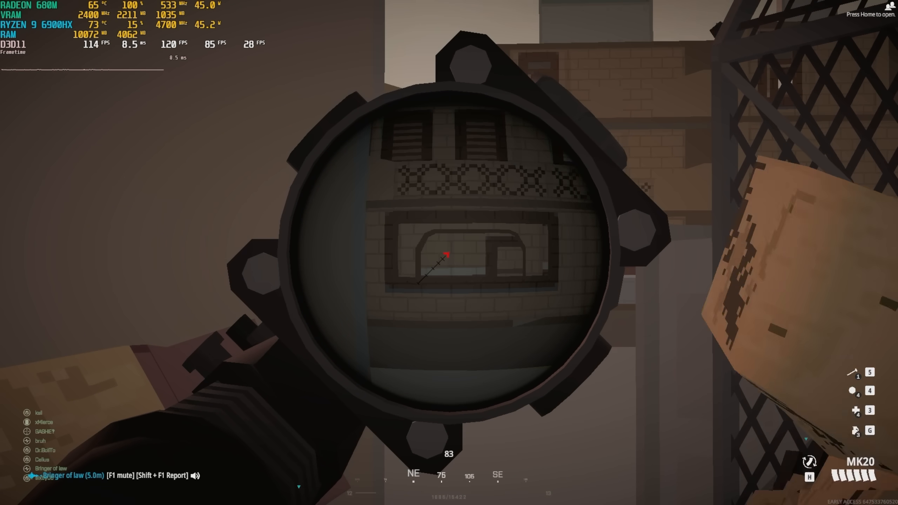
pyautogui.click(448, 263)
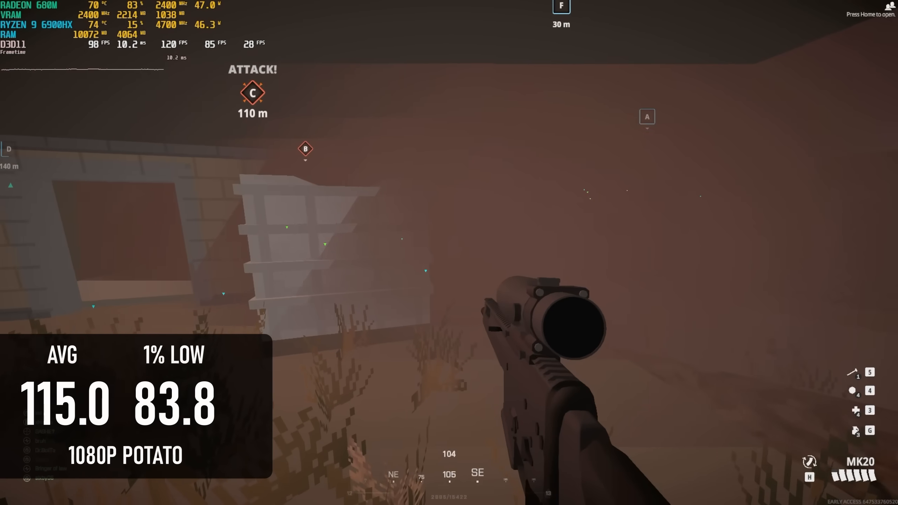
pyautogui.moveTo(449, 253)
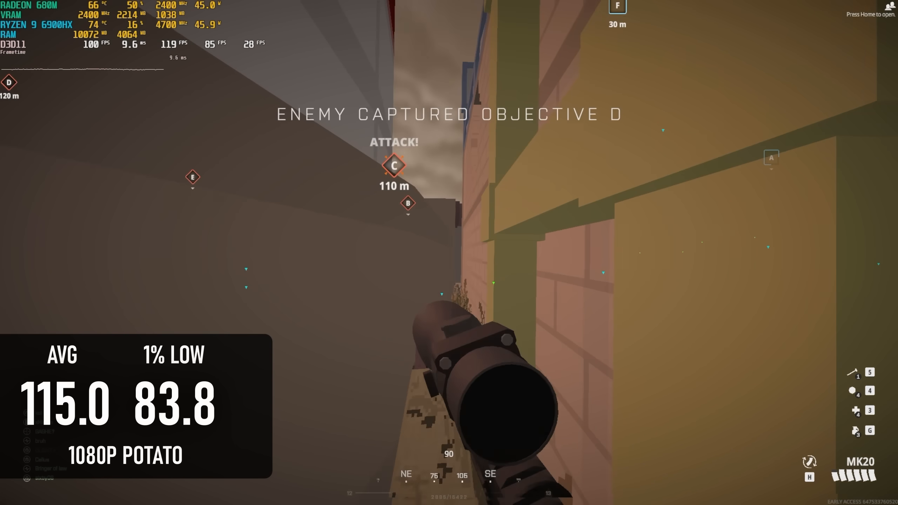
pyautogui.click(449, 252)
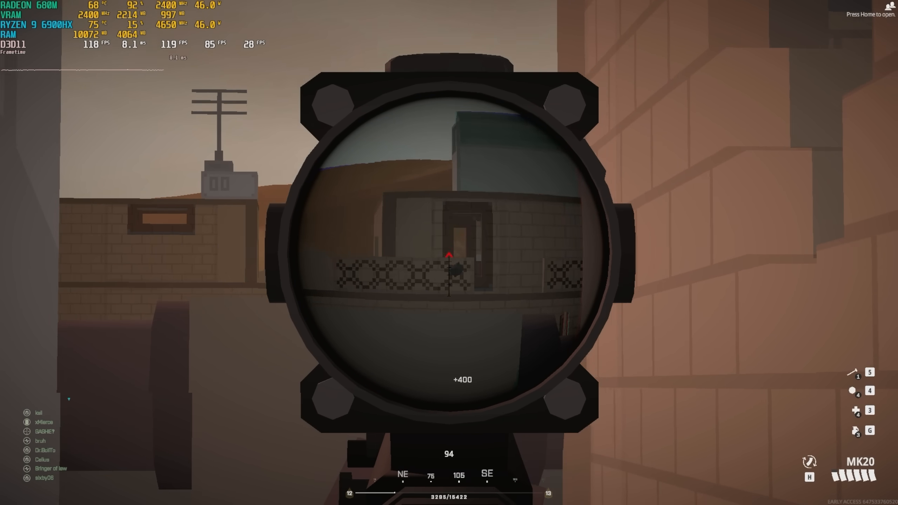
pyautogui.click(449, 252)
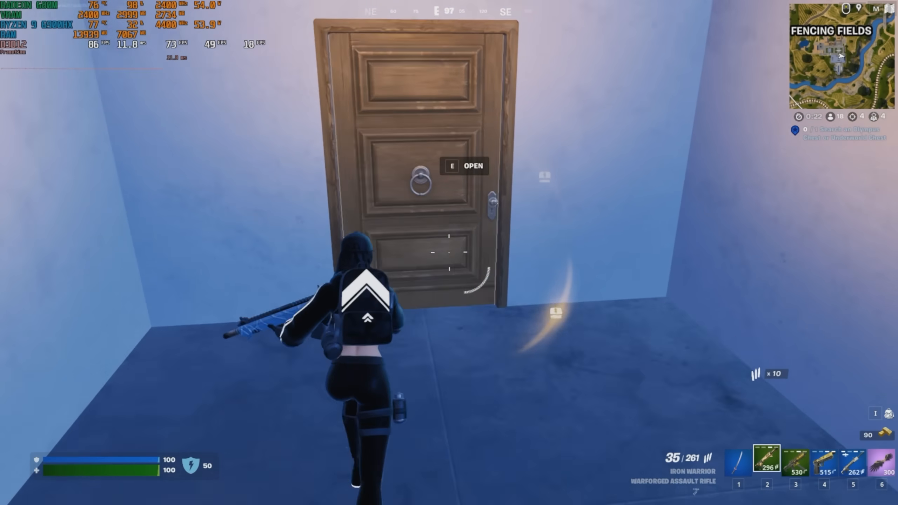
pyautogui.press('e')
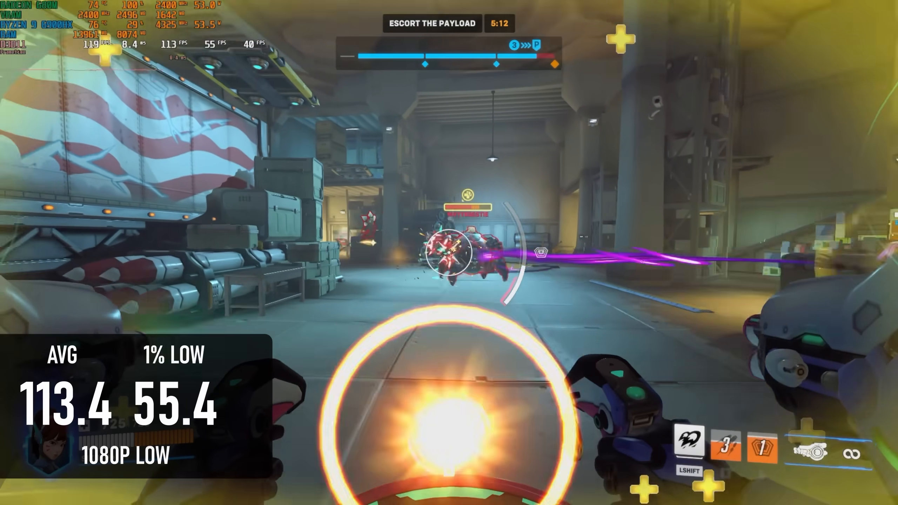
pyautogui.press('q')
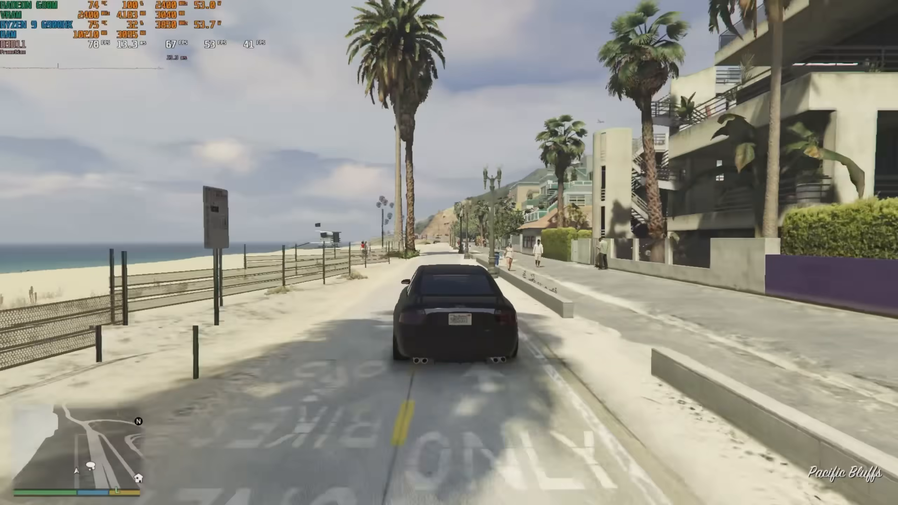
pyautogui.press('w')
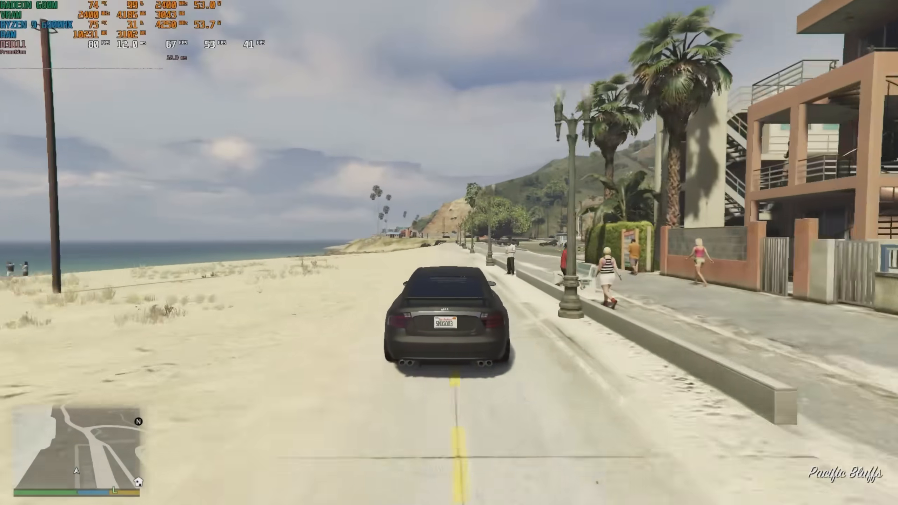
pyautogui.press('w')
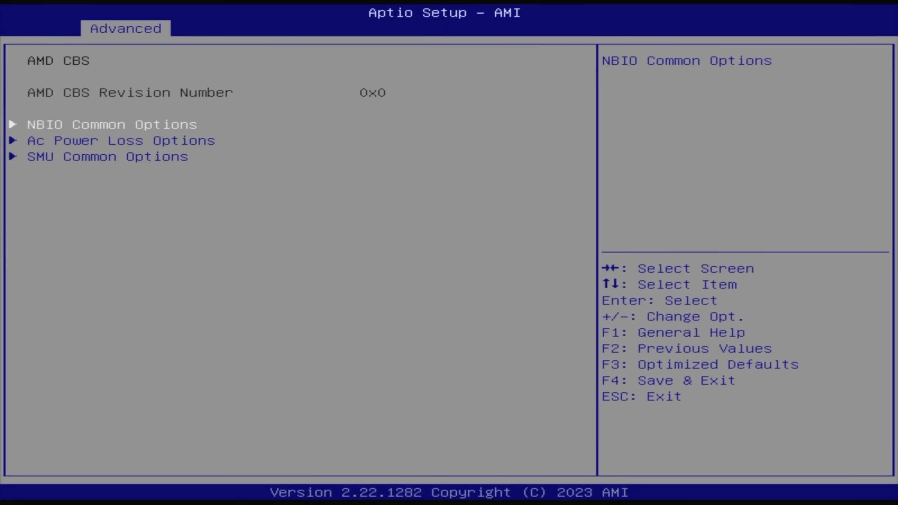
# Enter the AMD CBS menu listing NBIO, AC power loss and SMU options
pyautogui.press('Enter')
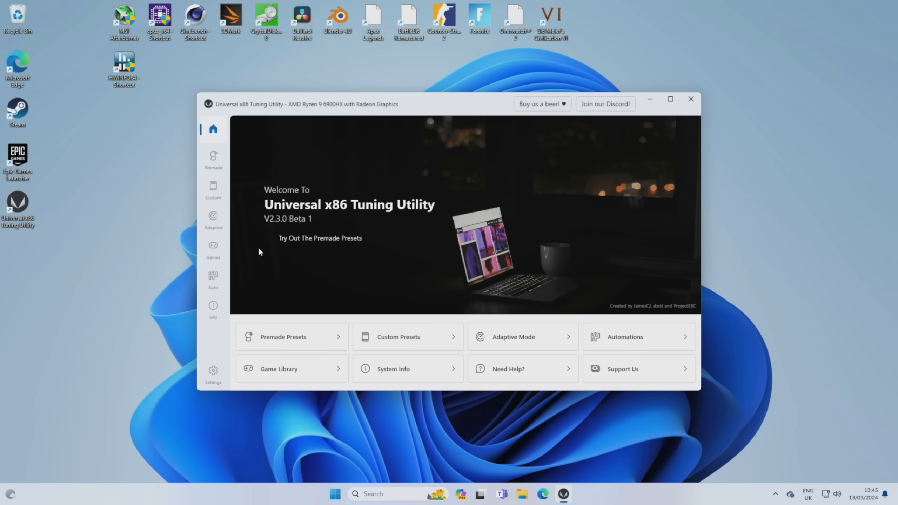
pyautogui.click(213, 189)
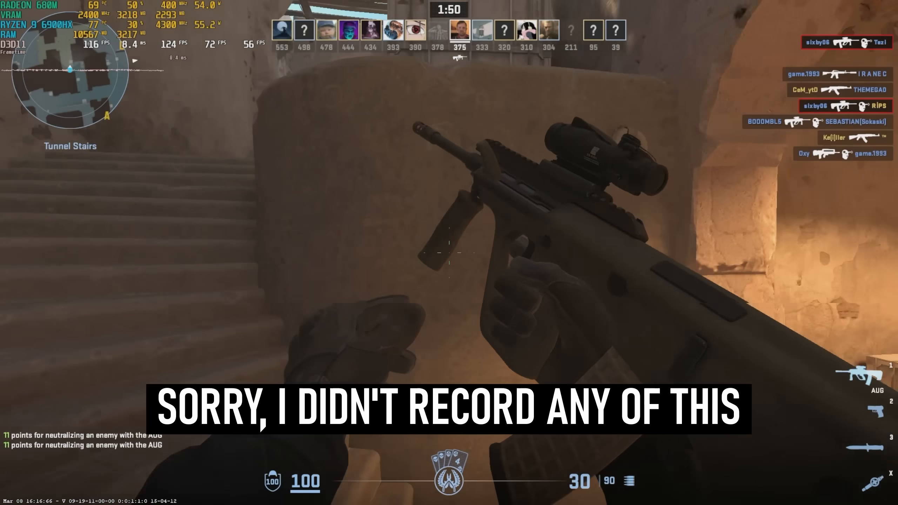
# Aim down the AUG scope during the Counter-Strike 2 round with the performance overlay visible
pyautogui.rightClick(449, 252)
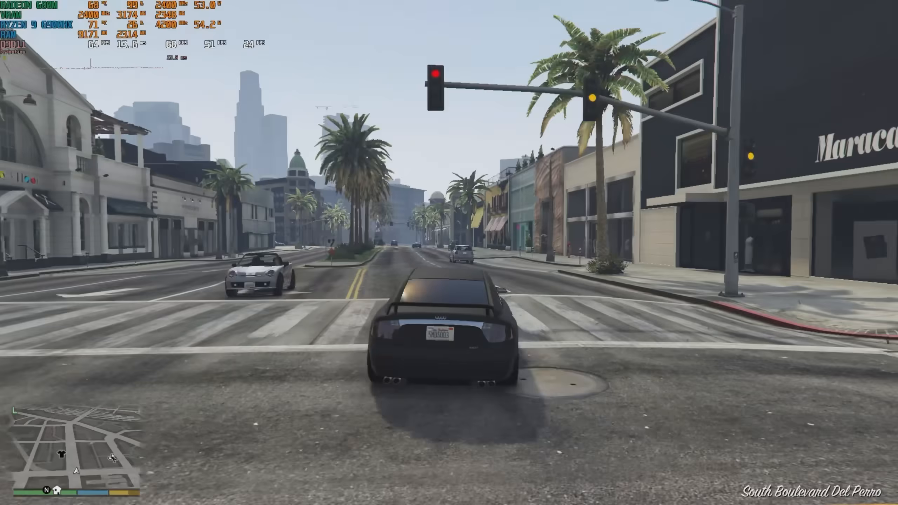
# Drive the black sports car forward along South Boulevard Del Perro with the FPS overlay on
pyautogui.press('w')
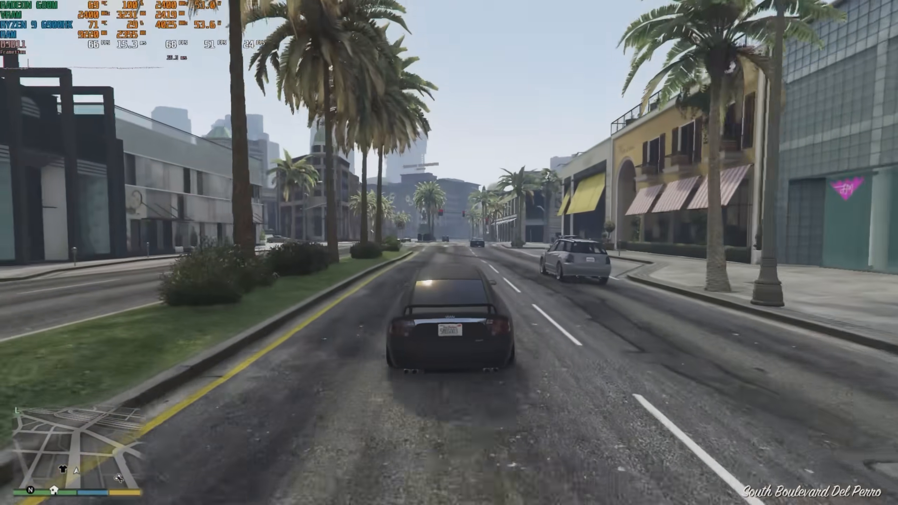